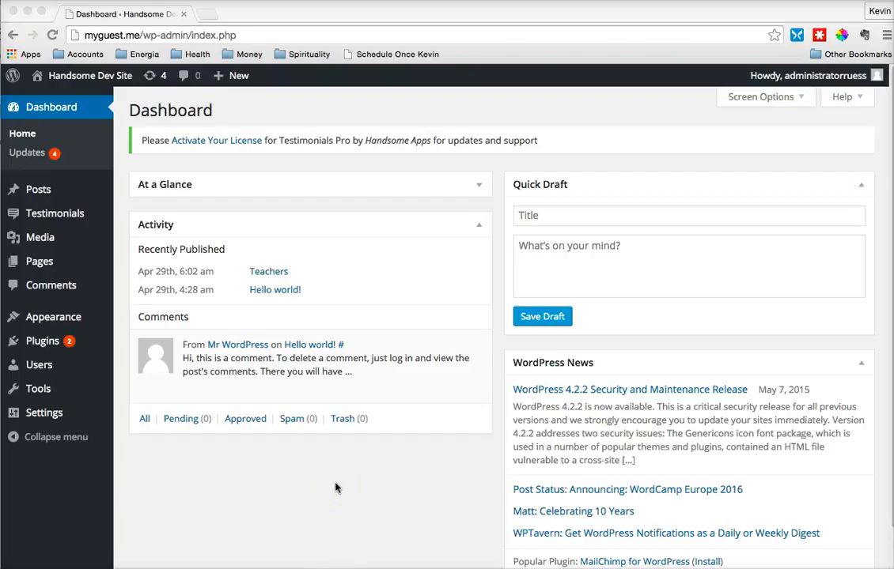
{"action": "mouse_move", "coordinate": [228, 138]}
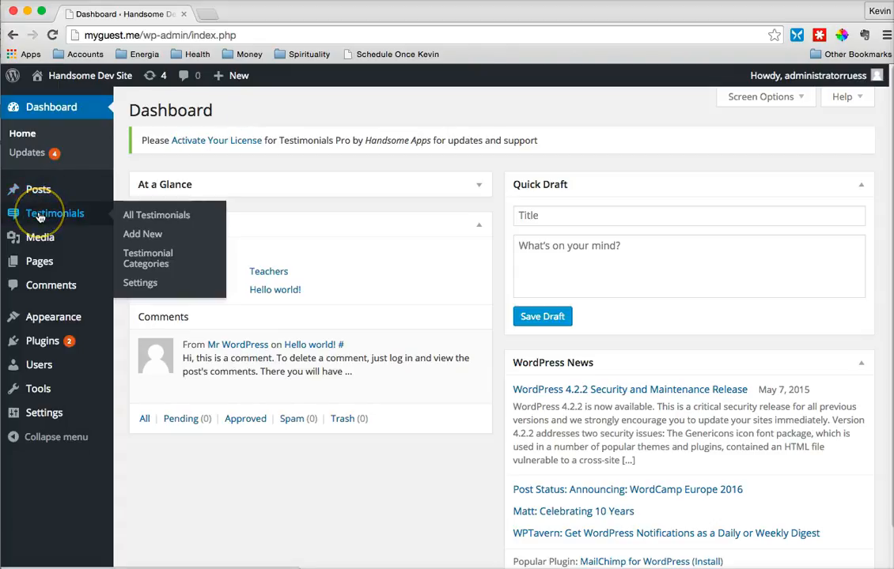
Go to All Testimonials and start a new testimonial with Add New.
{"action": "left_click", "coordinate": [156, 214]}
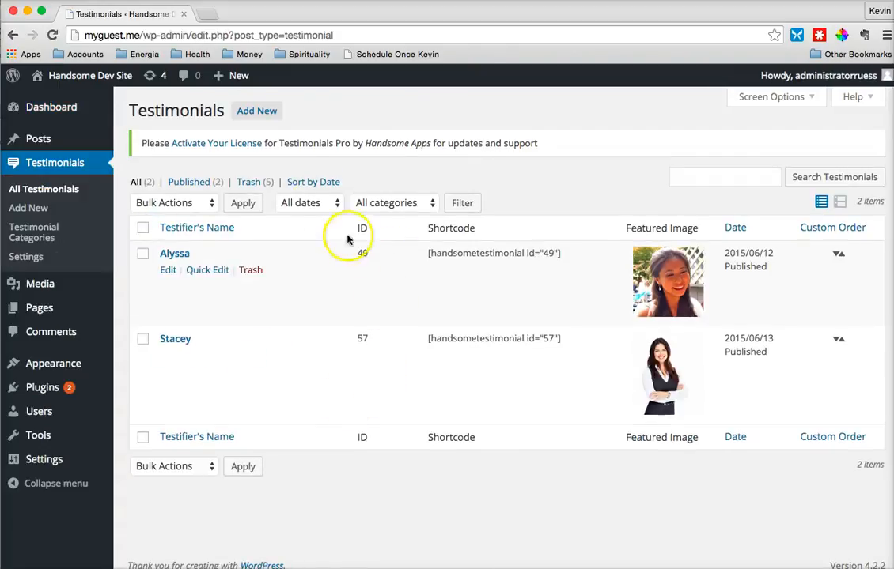
{"action": "left_click", "coordinate": [256, 111]}
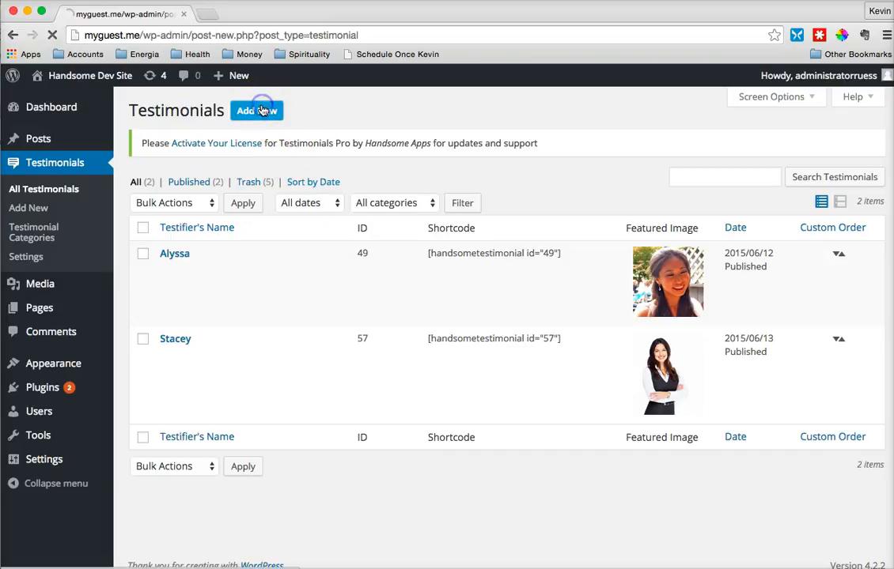
Enter John as the testifier's name and open the featured image chooser.
{"action": "left_click", "coordinate": [249, 110]}
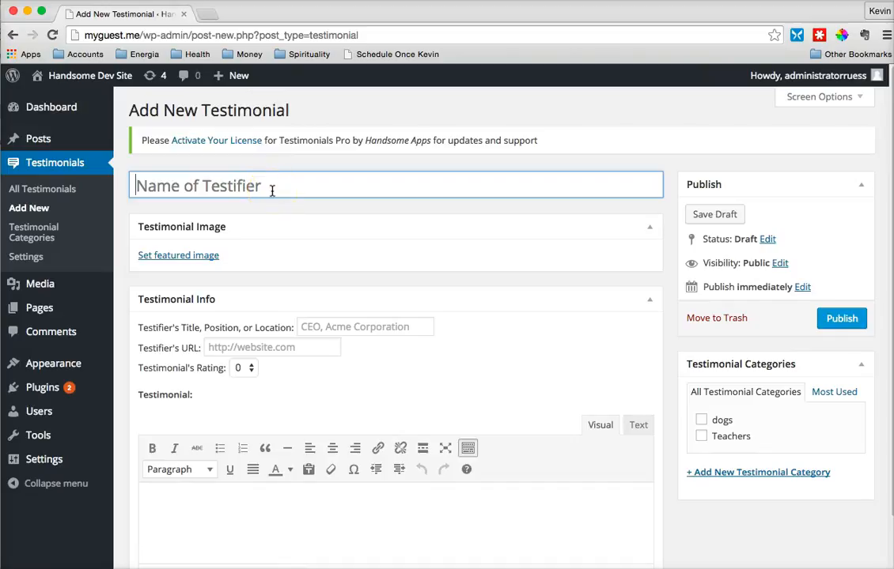
{"action": "type", "text": "J"}
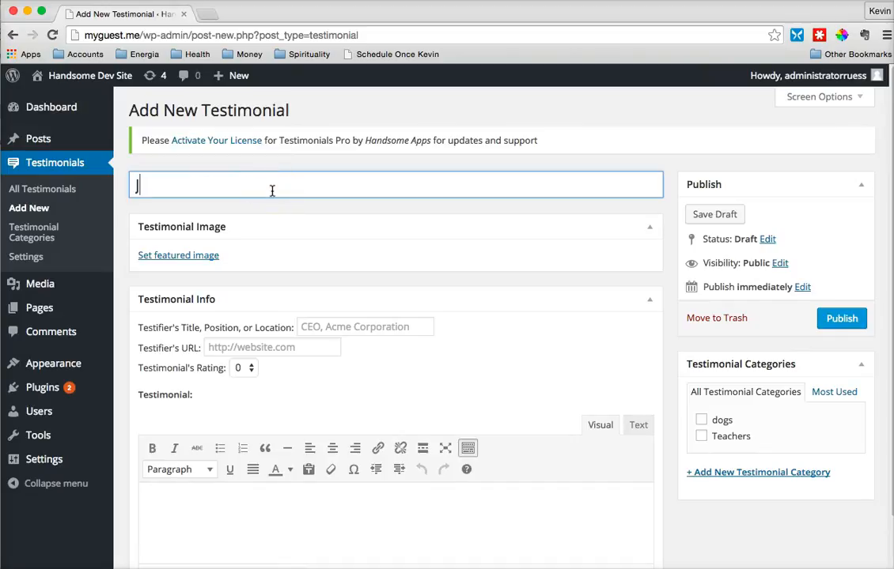
{"action": "type", "text": "ohn"}
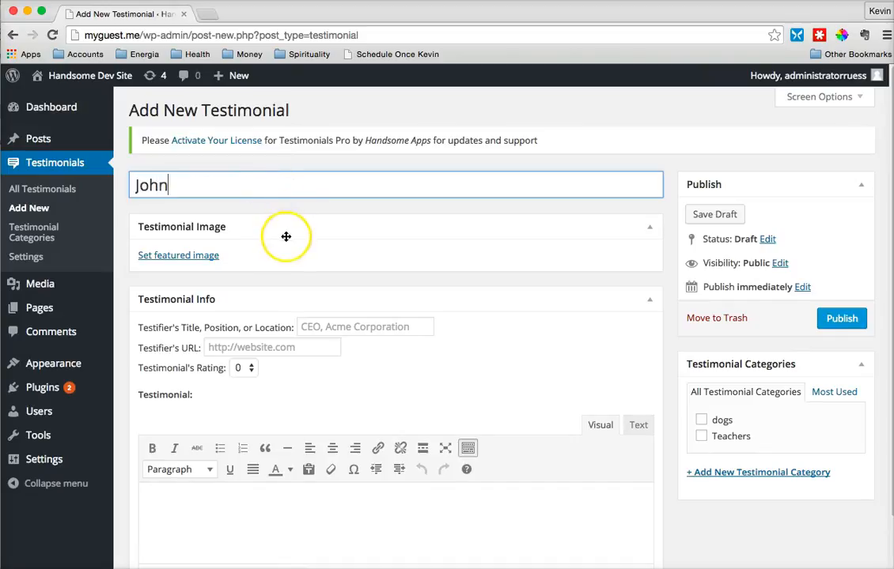
{"action": "left_click", "coordinate": [178, 255]}
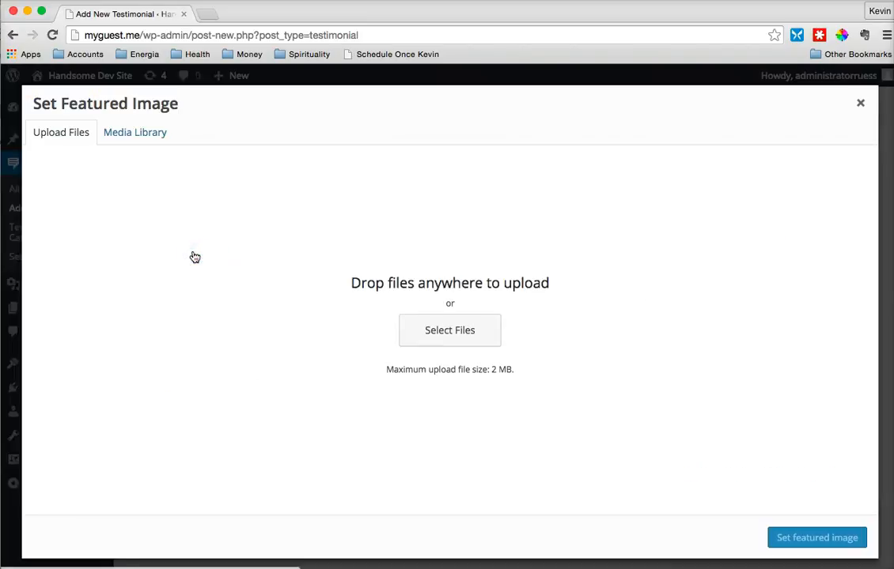
{"action": "mouse_move", "coordinate": [135, 132]}
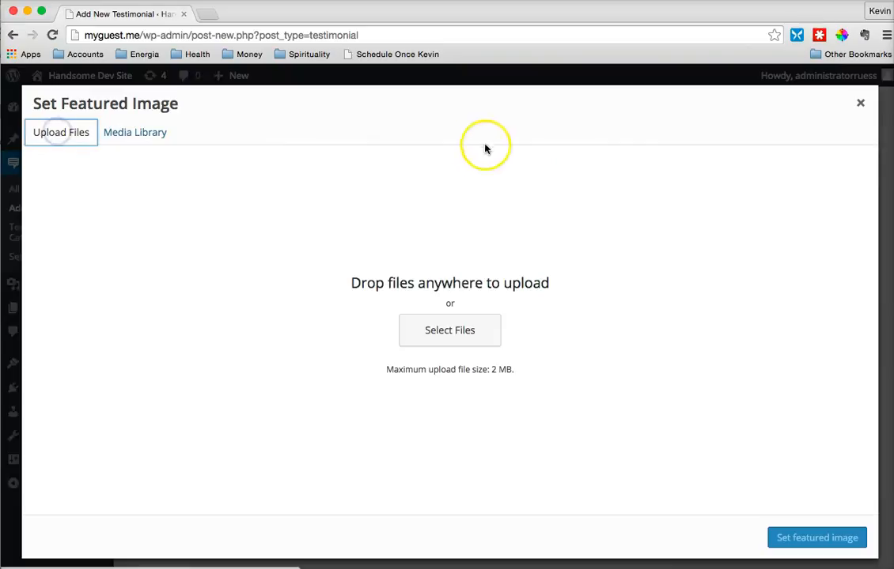
Choose John.jpg from the Media Library as the featured image.
{"action": "left_click", "coordinate": [450, 330]}
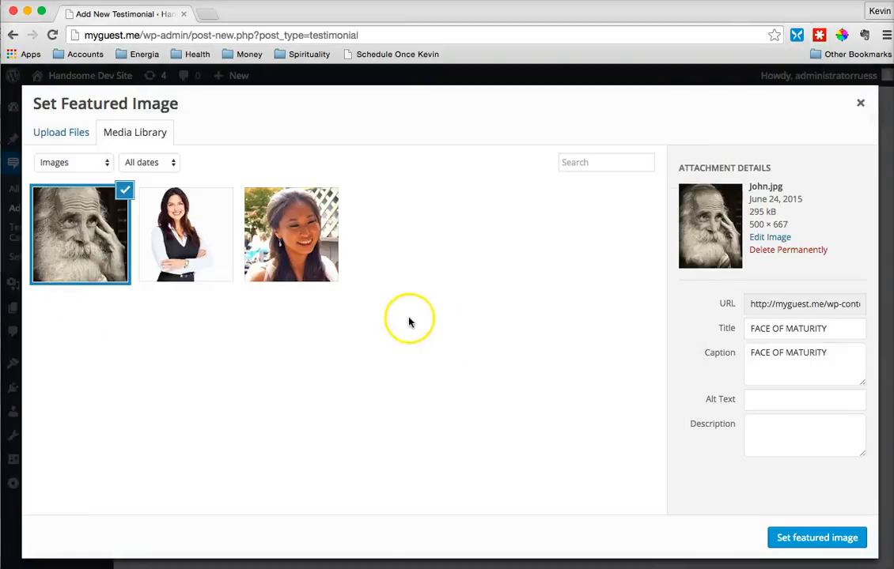
{"action": "mouse_move", "coordinate": [754, 394]}
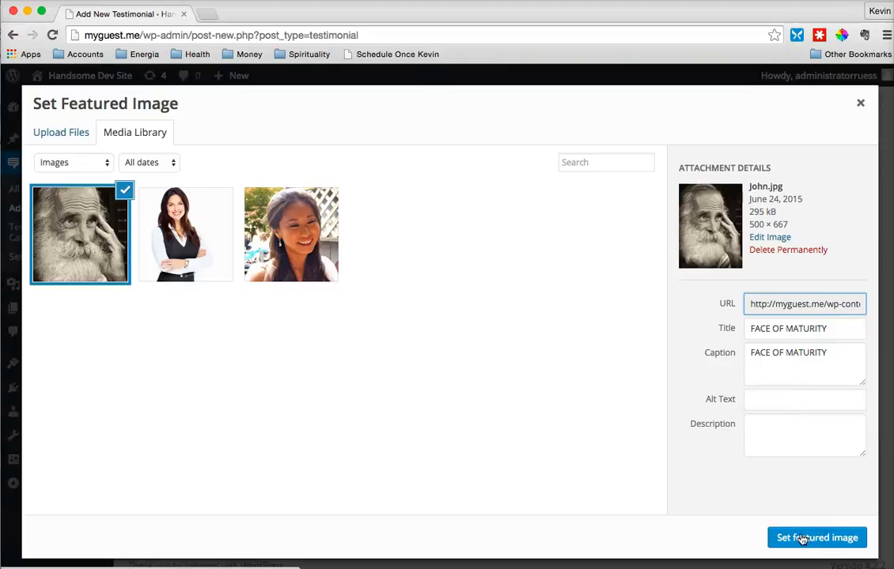
{"action": "left_click", "coordinate": [816, 537]}
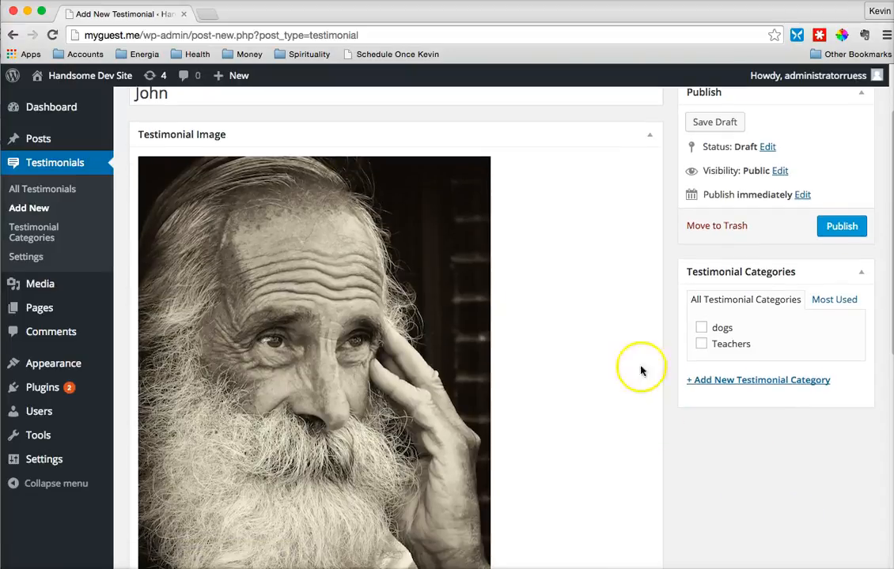
{"action": "scroll", "scroll_direction": "down", "scroll_amount": 3}
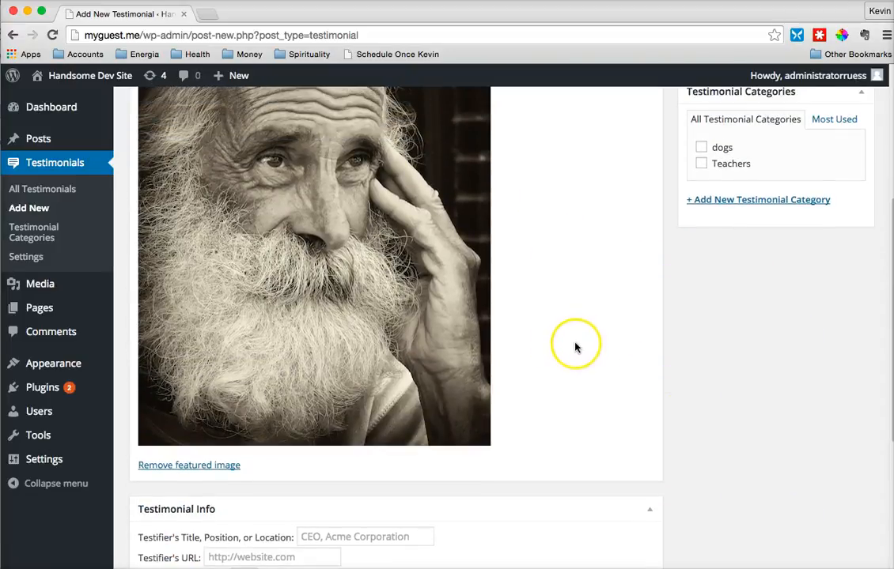
{"action": "scroll", "scroll_direction": "down", "scroll_amount": 3}
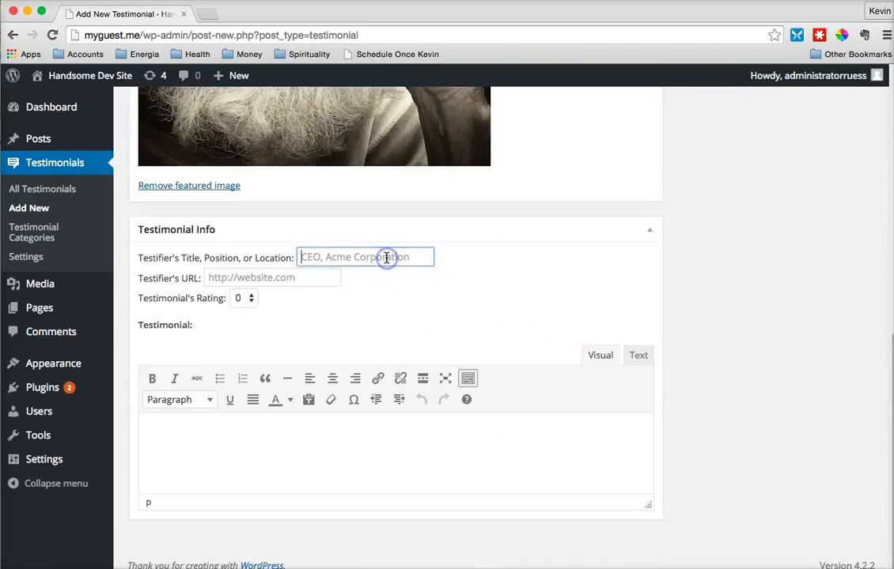
{"action": "mouse_move", "coordinate": [194, 264]}
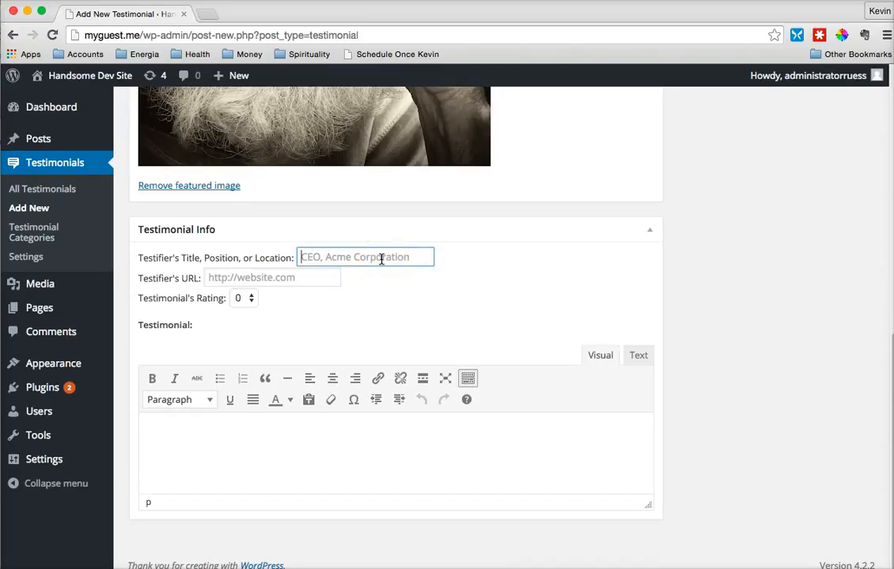
{"action": "type", "text": "COO"}
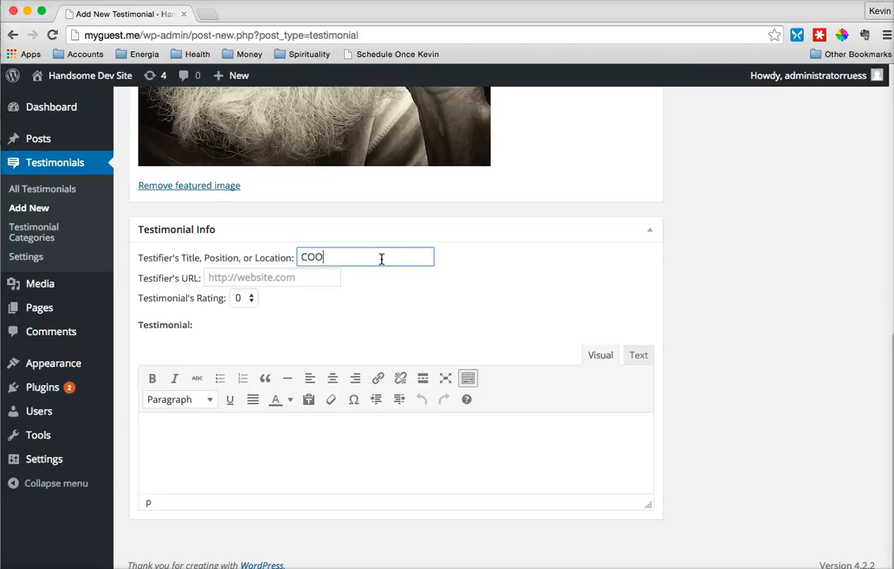
{"action": "left_click", "coordinate": [273, 278]}
{"action": "type", "text": "http://"}
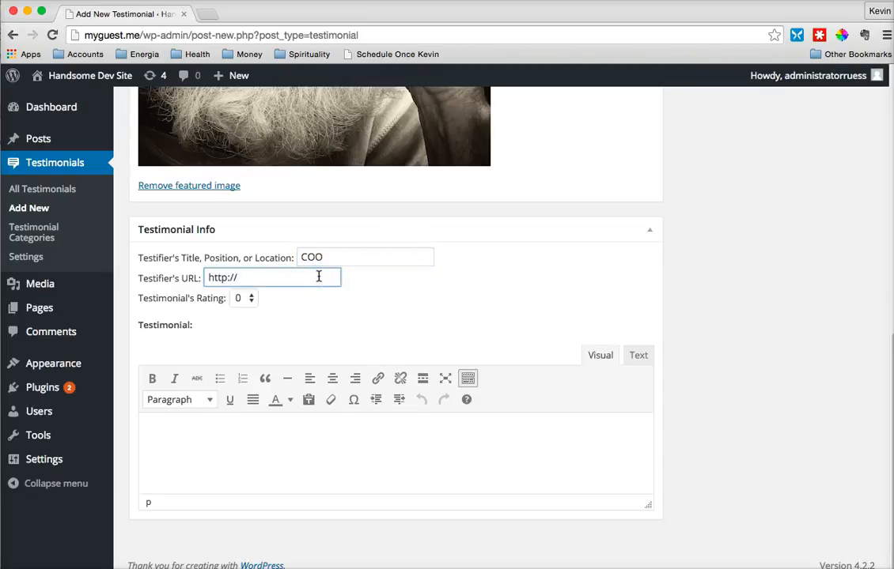
{"action": "type", "text": "john.com"}
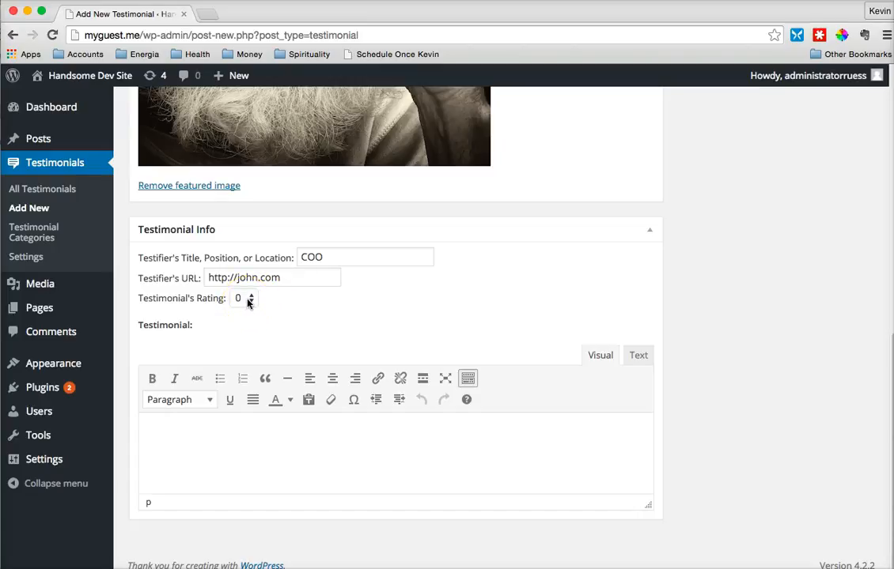
{"action": "left_click", "coordinate": [241, 298]}
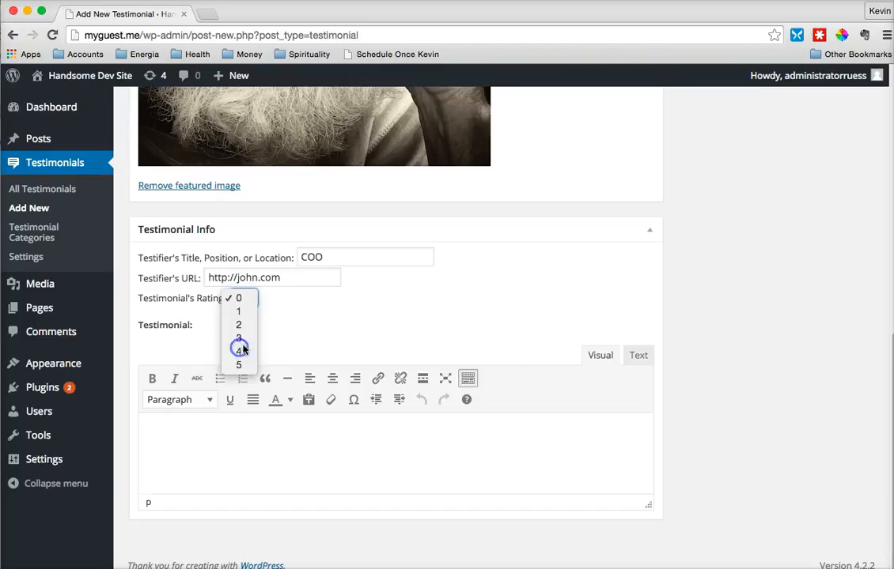
{"action": "left_click", "coordinate": [239, 350]}
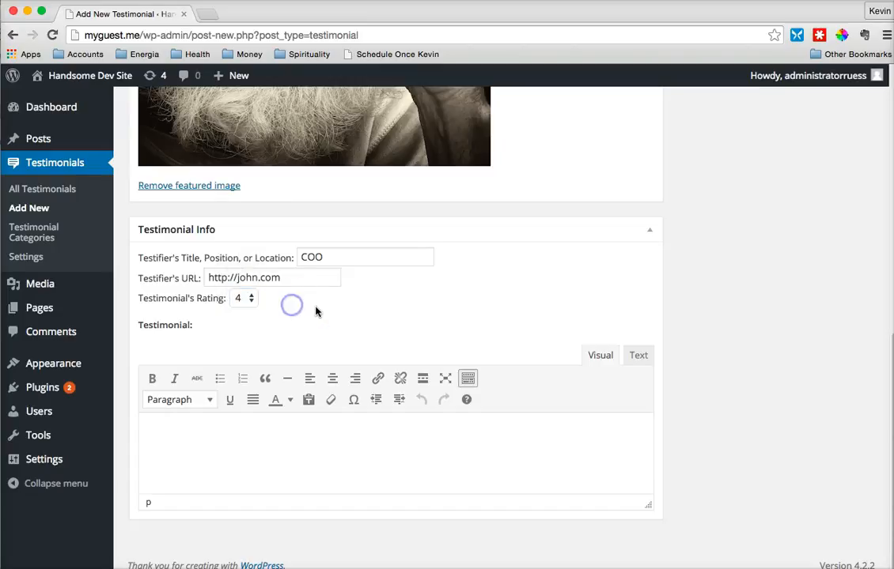
Paste the 'Sed ut perspiciatis' paragraph into the testimonial editor and return to the top.
{"action": "left_click", "coordinate": [279, 445]}
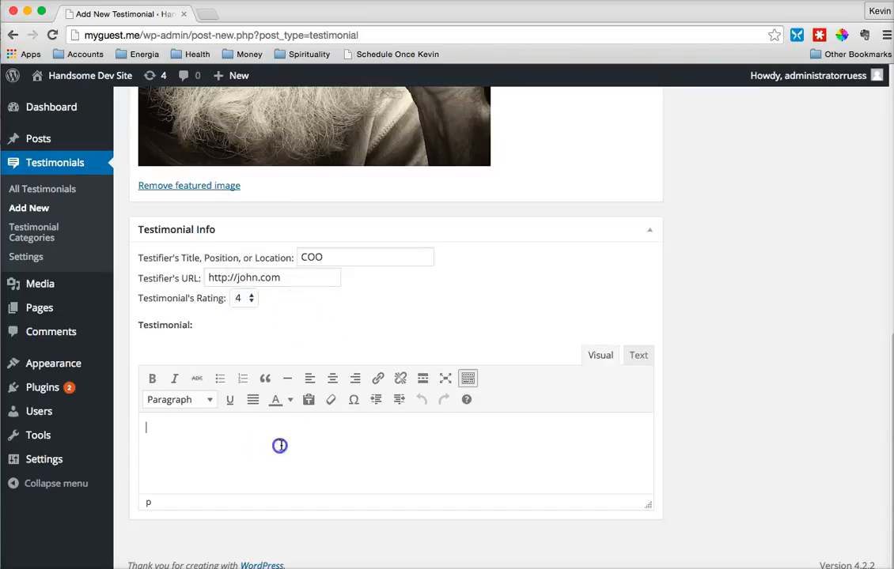
{"action": "mouse_move", "coordinate": [439, 307]}
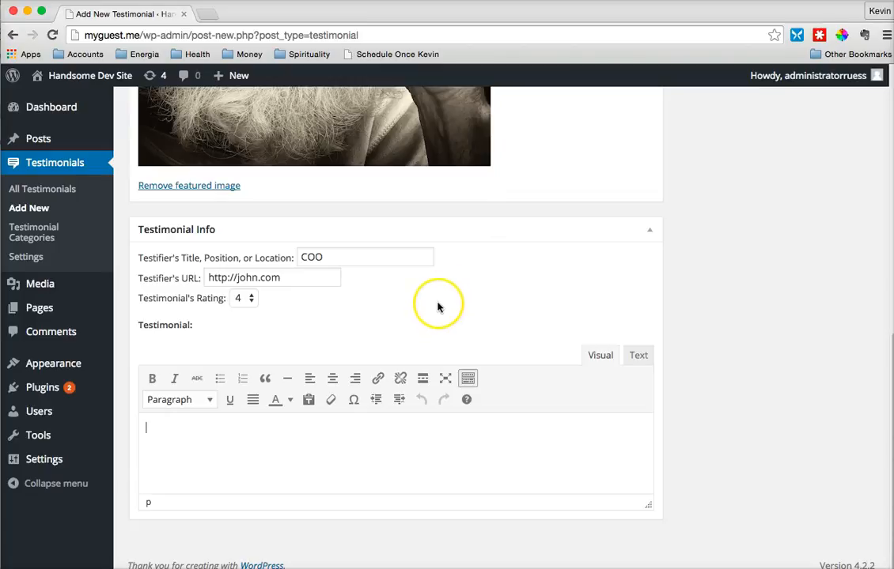
{"action": "scroll", "scroll_direction": "up", "scroll_amount": 3}
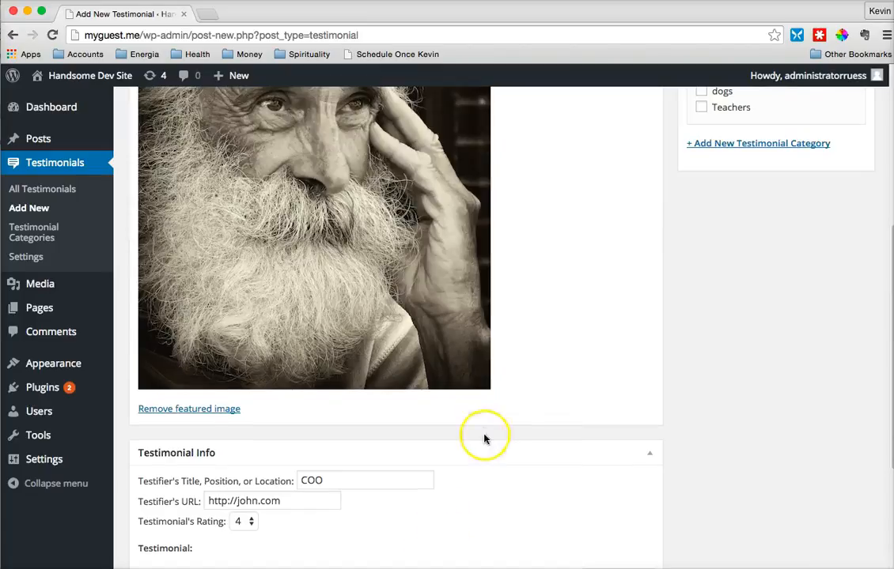
{"action": "scroll", "scroll_direction": "down", "scroll_amount": 3}
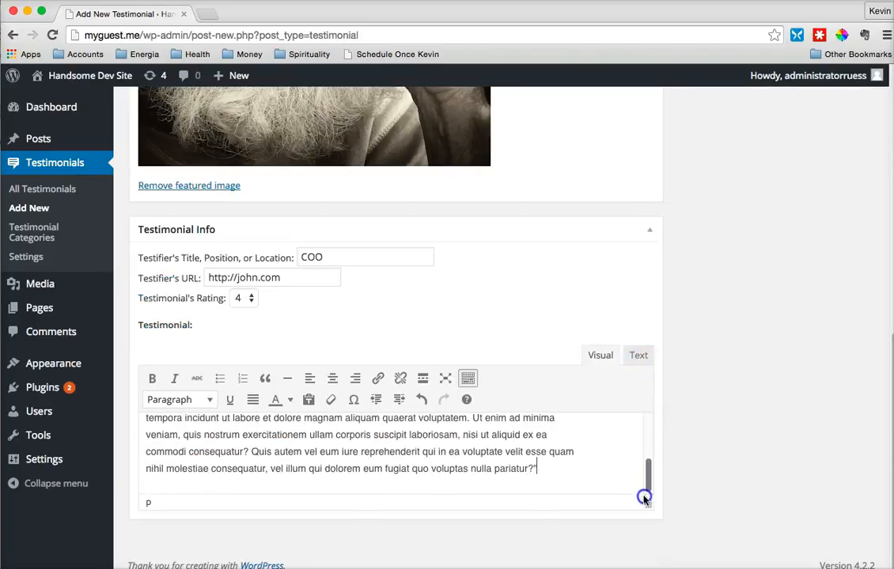
{"action": "scroll", "scroll_direction": "up", "scroll_amount": 3}
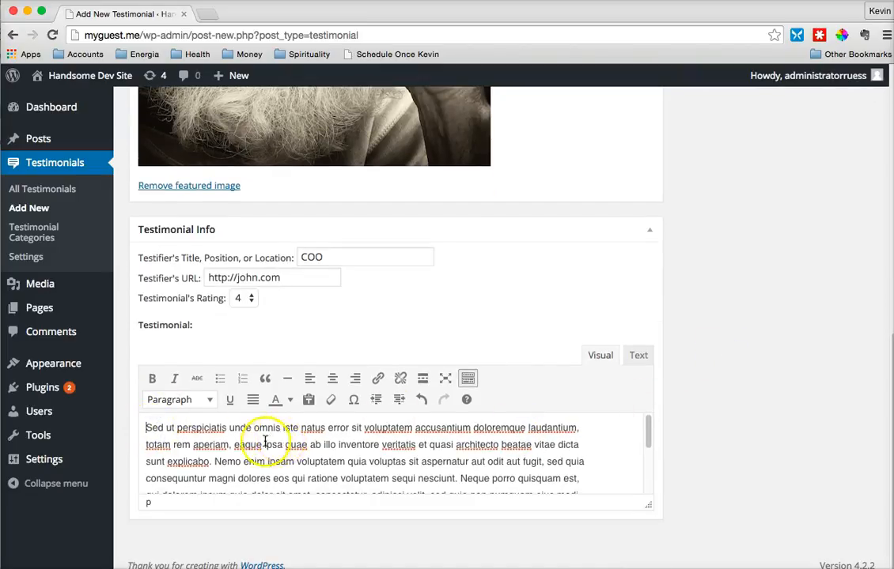
{"action": "scroll", "scroll_direction": "down", "scroll_amount": 3}
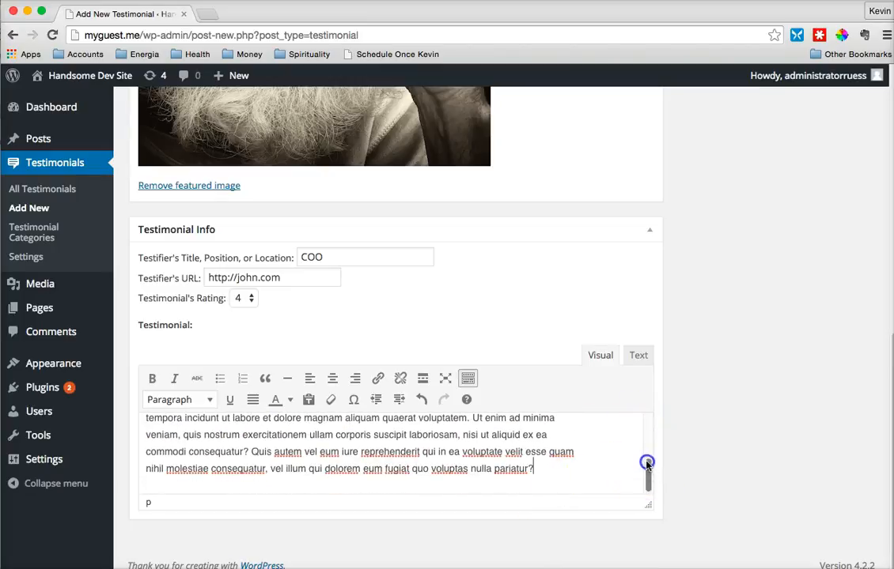
{"action": "scroll", "scroll_direction": "up", "scroll_amount": 3}
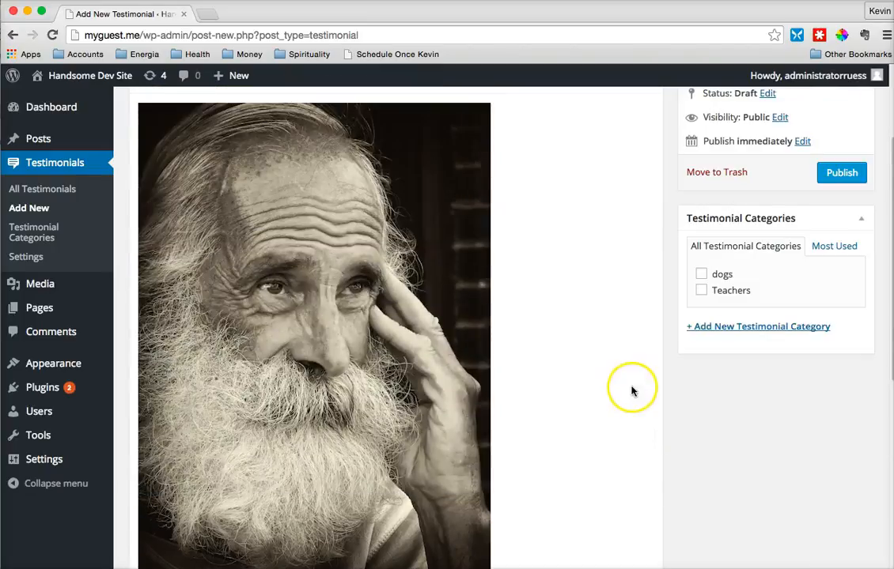
{"action": "scroll", "scroll_direction": "up", "scroll_amount": 3}
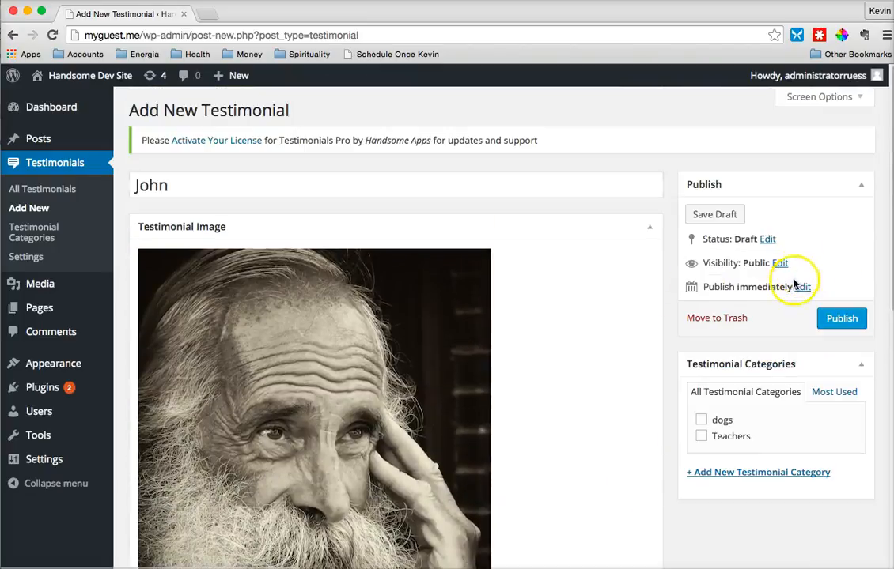
Add and assign a new 'Customers' testimonial category, then publish John's testimonial.
{"action": "left_click", "coordinate": [757, 472]}
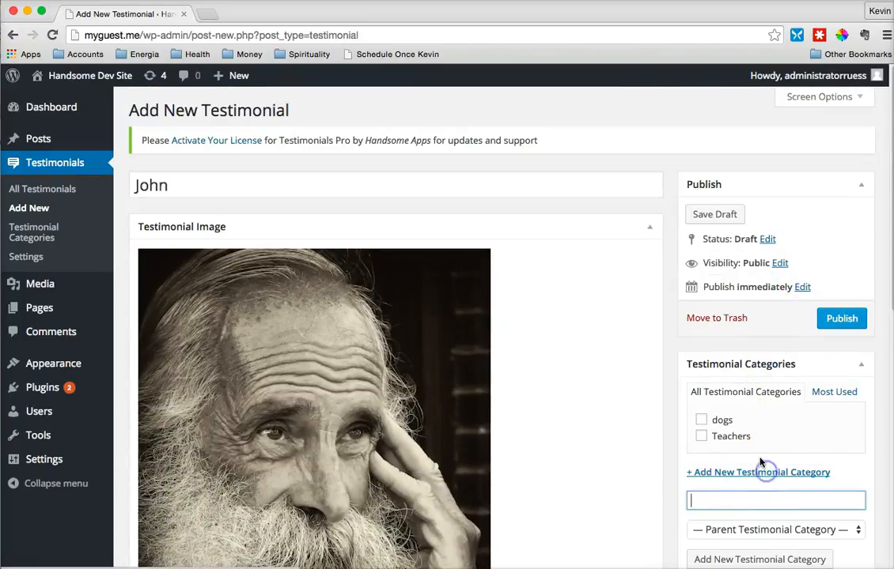
{"action": "type", "text": "Customers"}
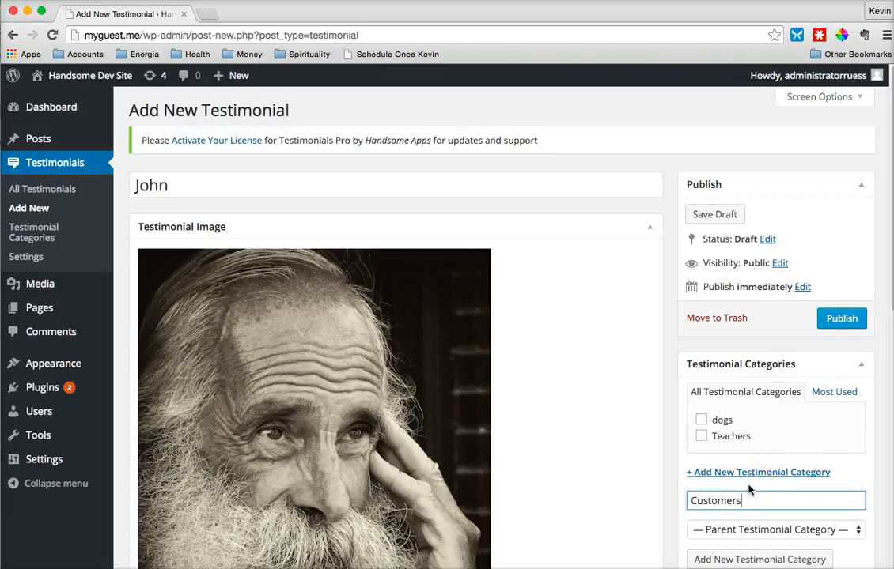
{"action": "scroll", "scroll_direction": "down", "scroll_amount": 3}
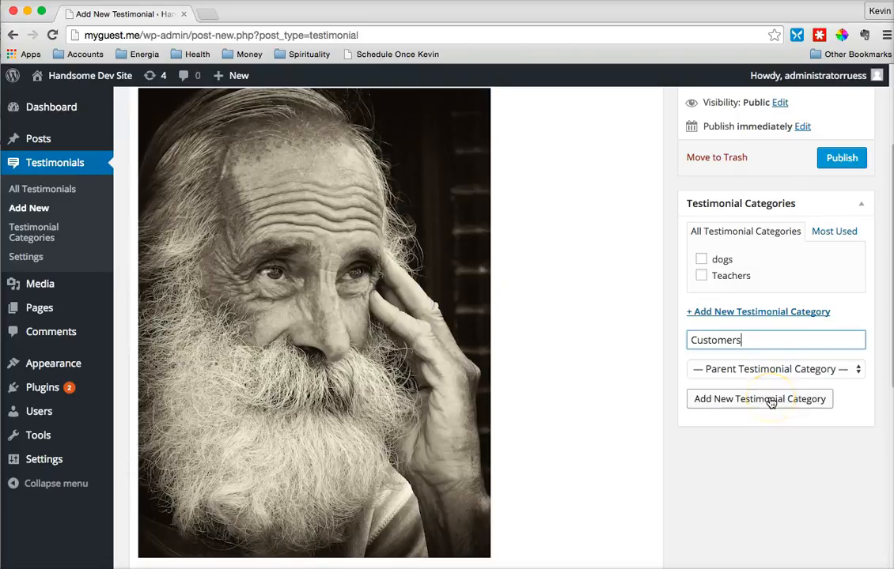
{"action": "left_click", "coordinate": [758, 398]}
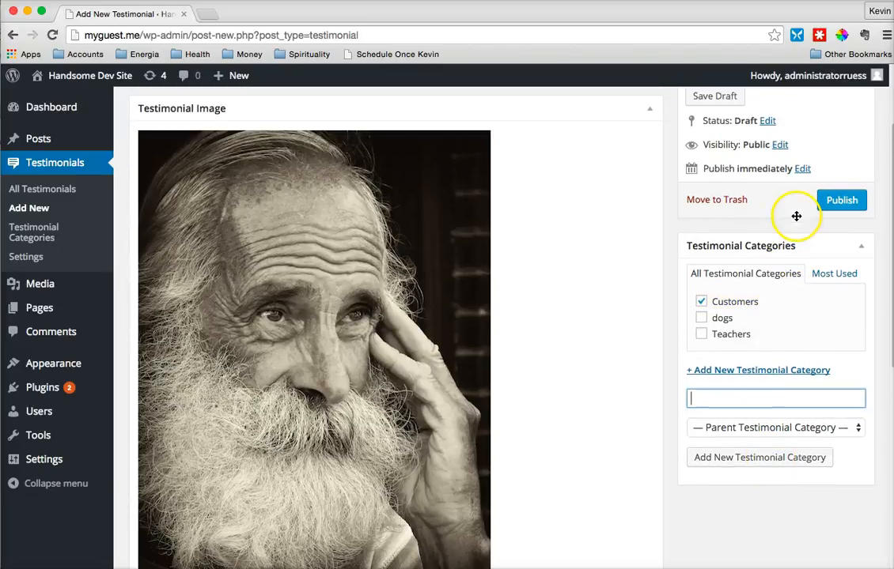
{"action": "scroll", "scroll_direction": "up", "scroll_amount": 3}
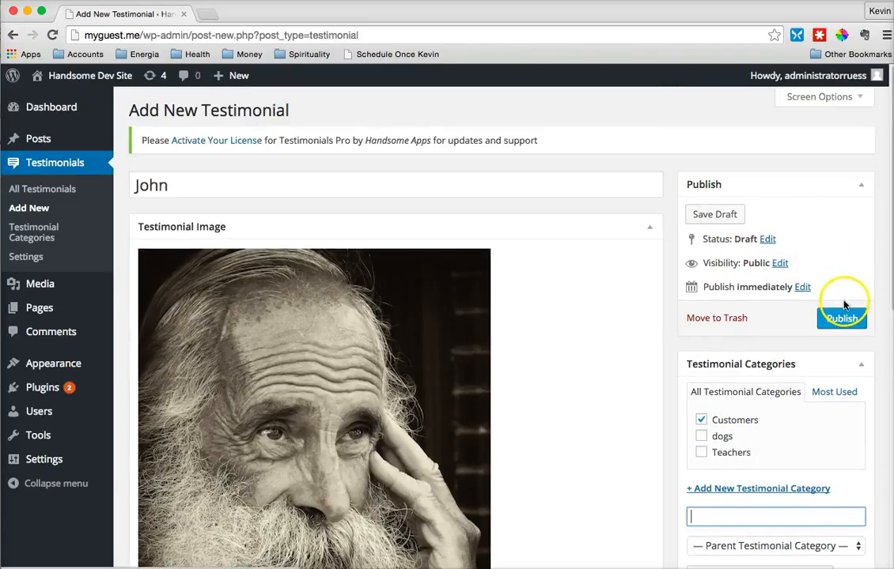
{"action": "left_click", "coordinate": [840, 318]}
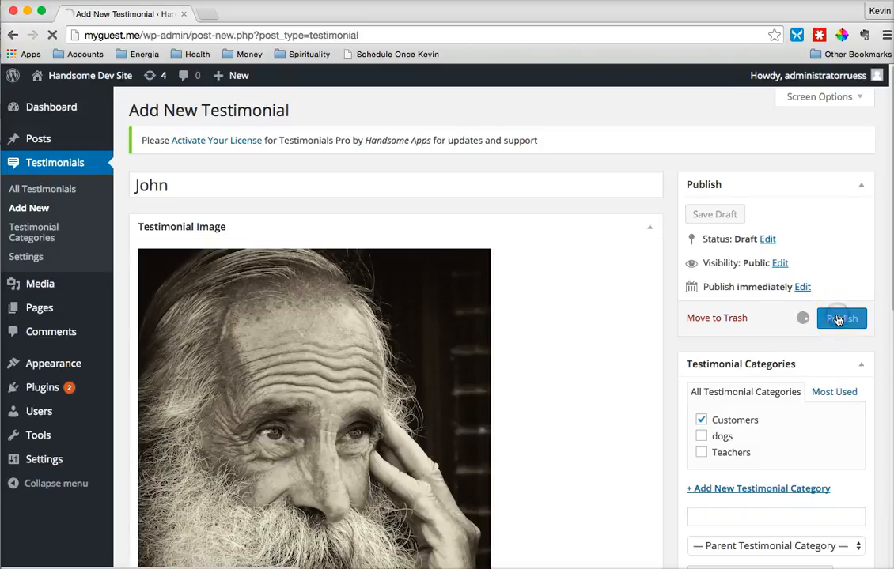